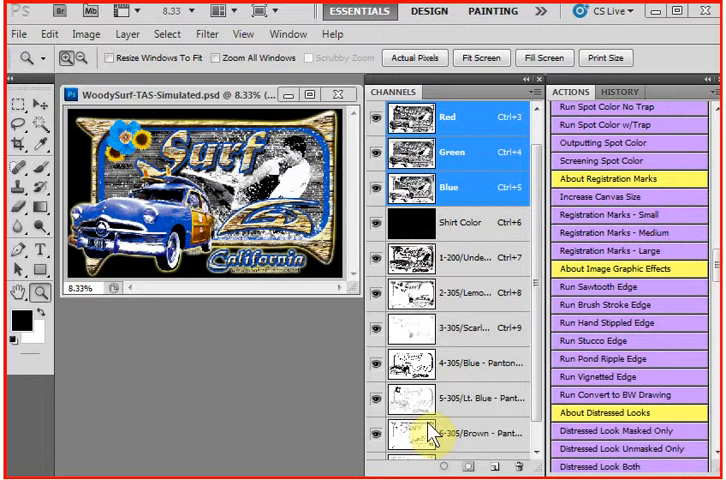
pyautogui.moveTo(18, 33)
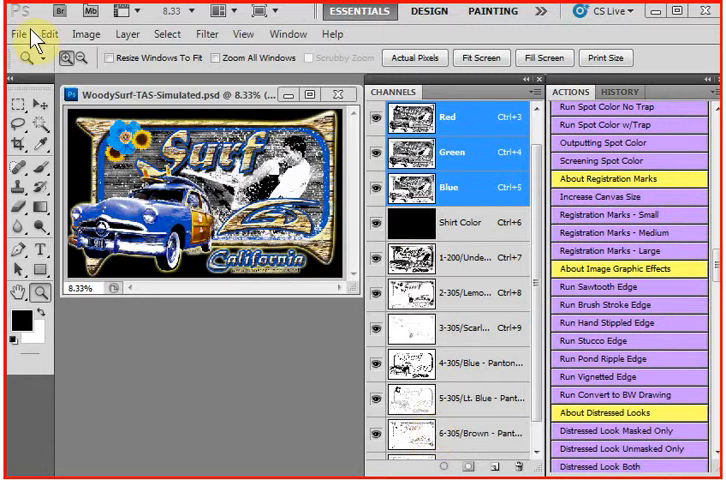
# - Resample the WoodySurf image to 300 pixels/inch in the Image Size dialog
pyautogui.click(15, 33)
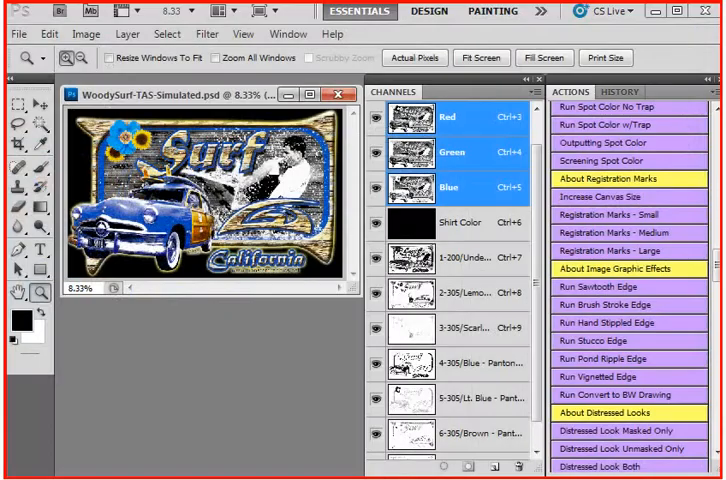
pyautogui.moveTo(326, 462)
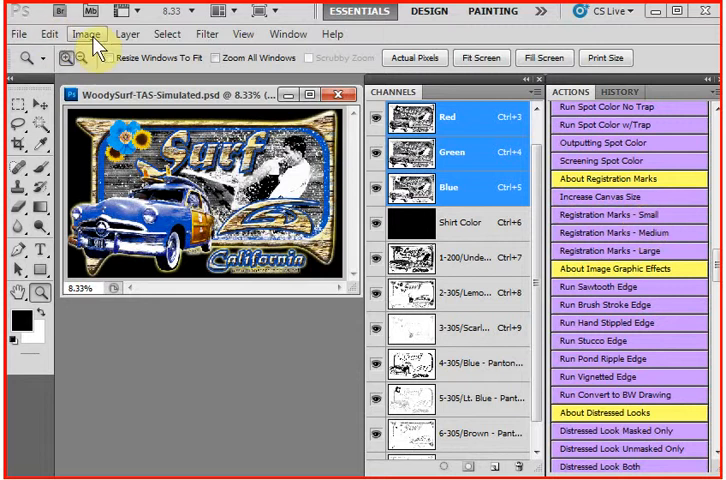
pyautogui.click(87, 33)
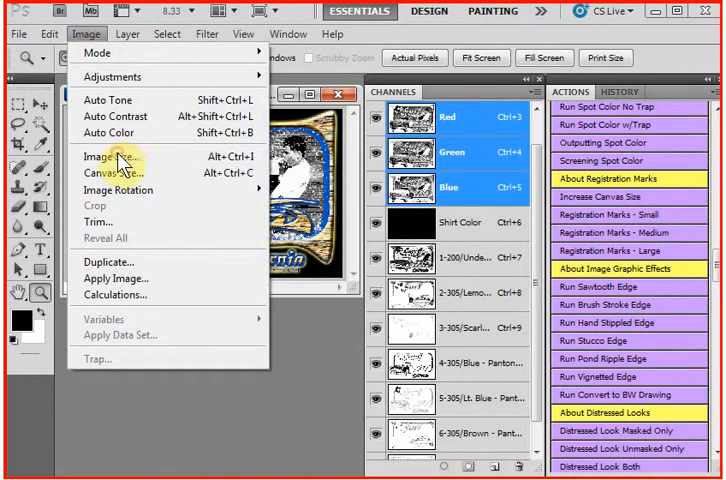
pyautogui.click(109, 156)
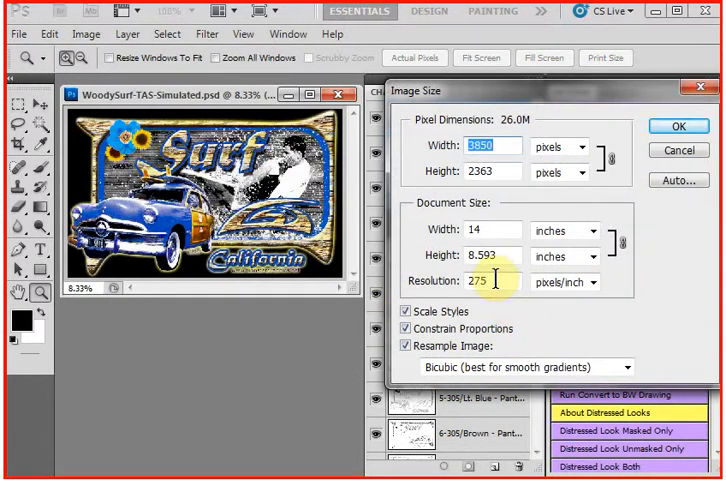
pyautogui.write('3')
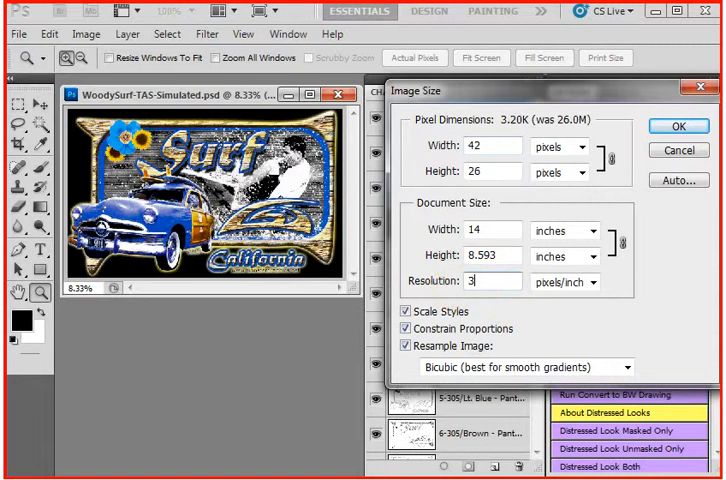
pyautogui.write('300')
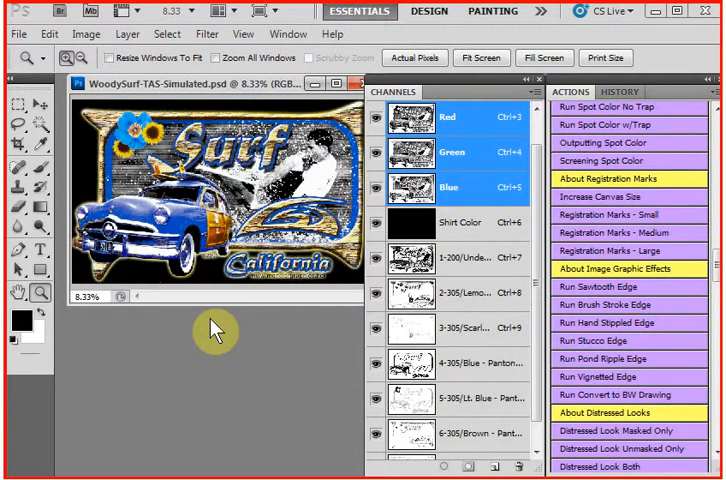
pyautogui.moveTo(578, 233)
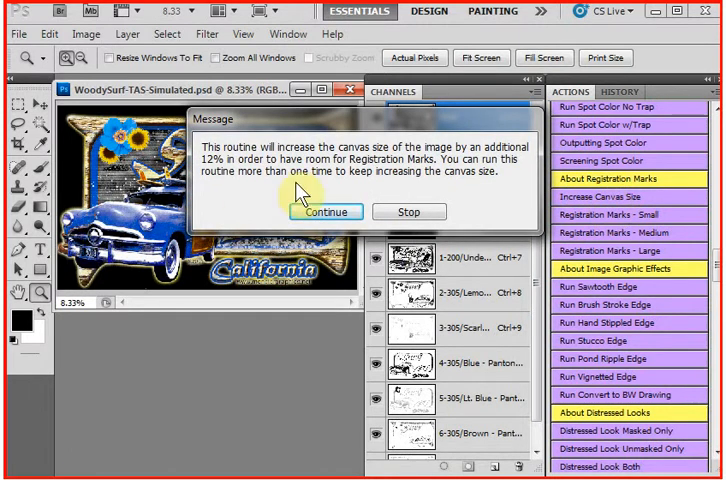
# - Continue the Increase Canvas Size action to add a 12% border
pyautogui.click(325, 211)
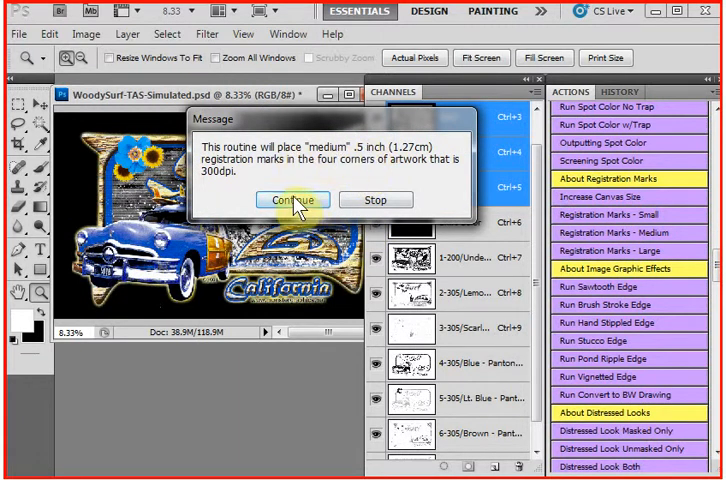
# - Continue through the Registration Marks - Medium messages, then stop to choose channels 1-7
pyautogui.click(291, 200)
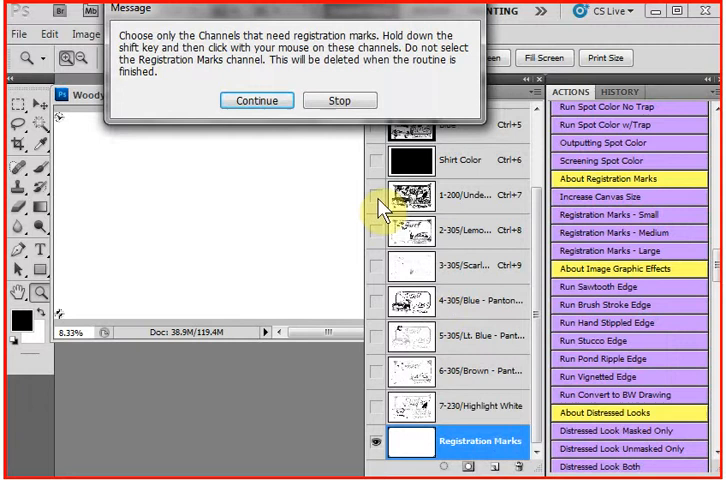
pyautogui.click(256, 100)
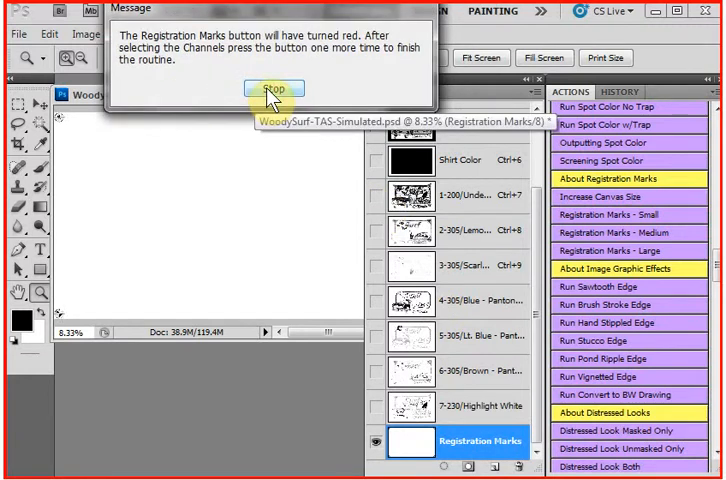
pyautogui.click(274, 88)
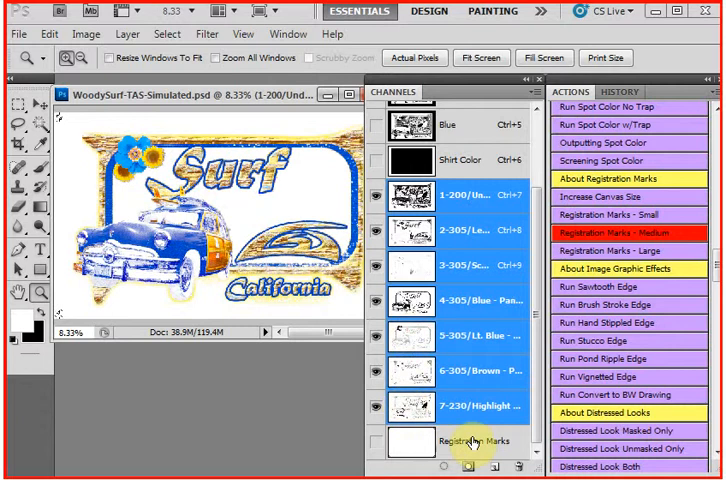
# - Finish the Registration Marks - Medium action and show the 1-200 channel alone
pyautogui.click(410, 160)
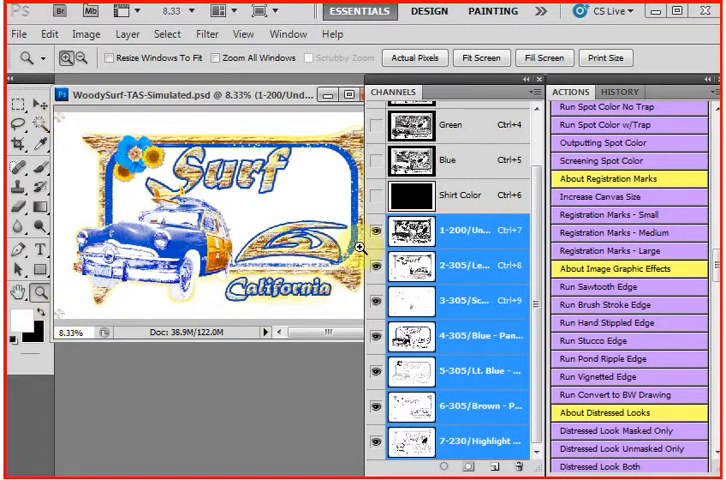
pyautogui.click(374, 195)
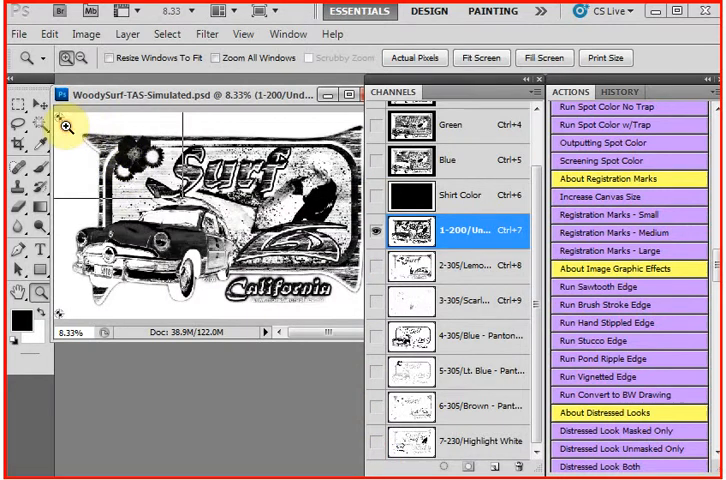
# - View the 2-305, third and 7-230/Highlight White channels individually to check corner marks
pyautogui.click(450, 262)
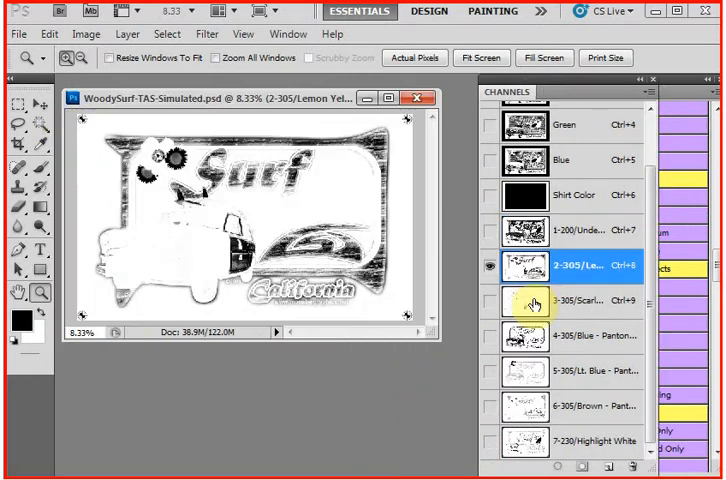
pyautogui.click(575, 232)
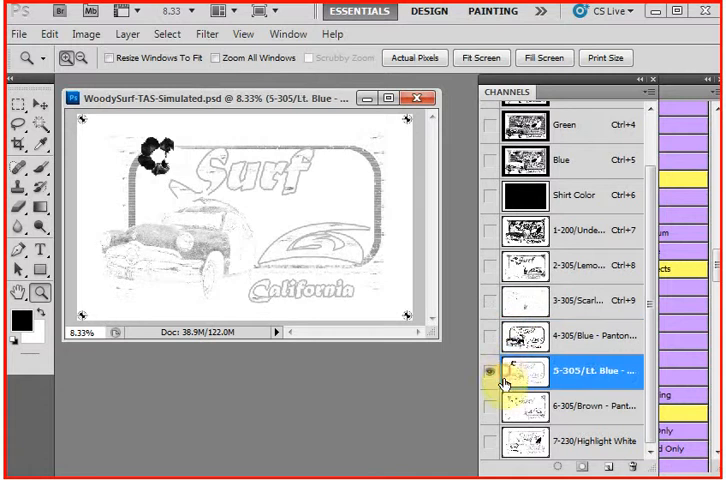
pyautogui.click(570, 437)
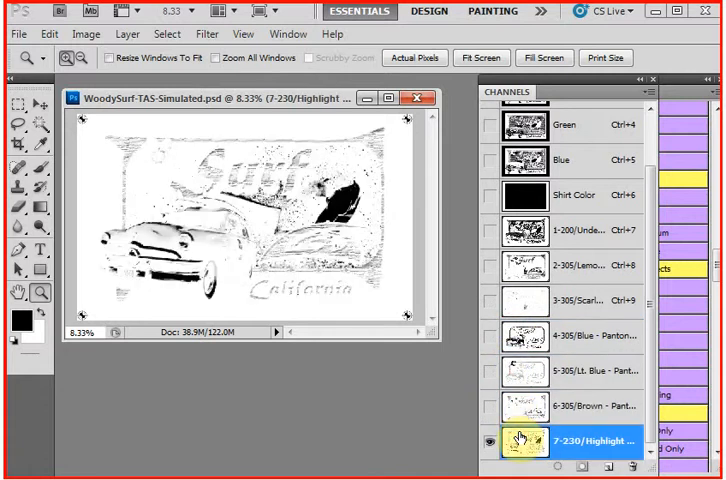
pyautogui.moveTo(519, 437)
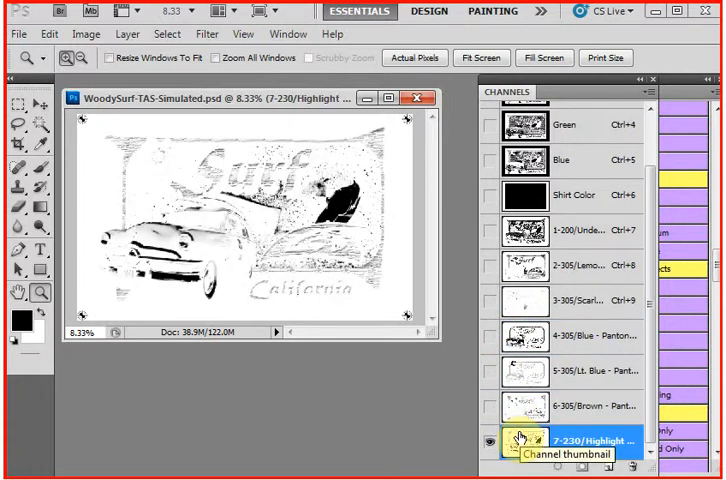